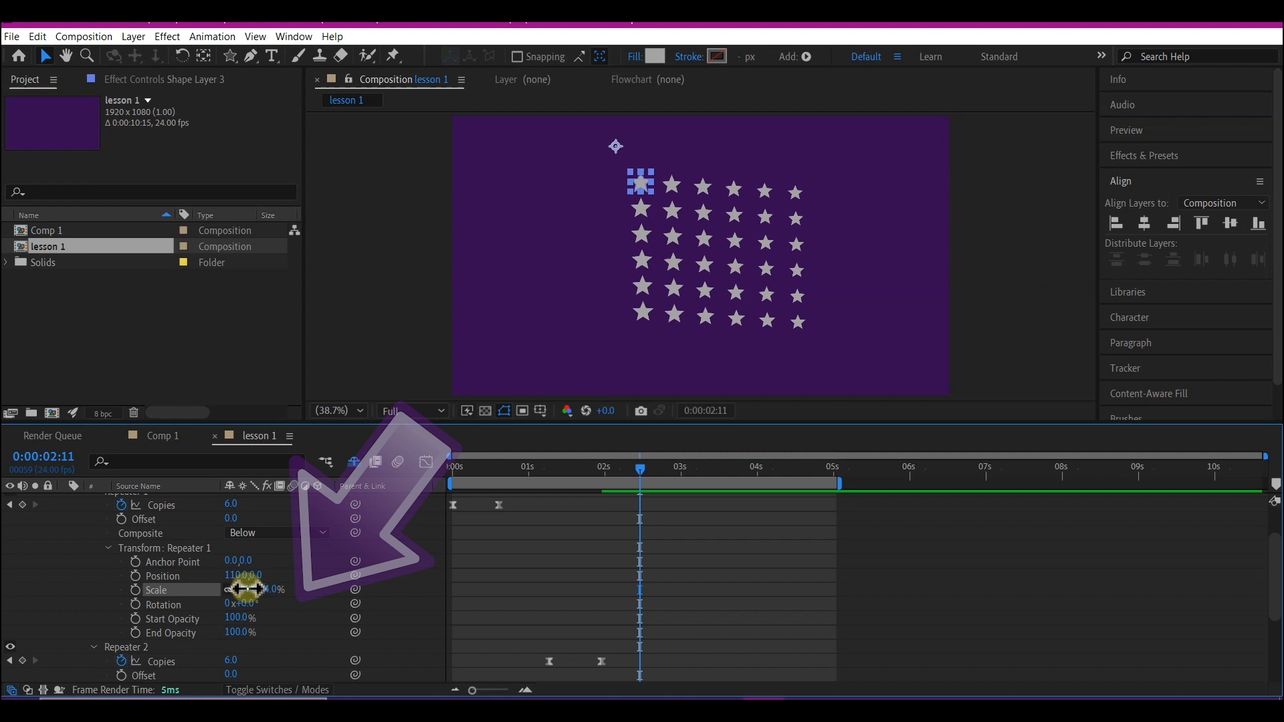
Scale successive stars down along each row and across lower rows
drag(254, 590, 246, 589)
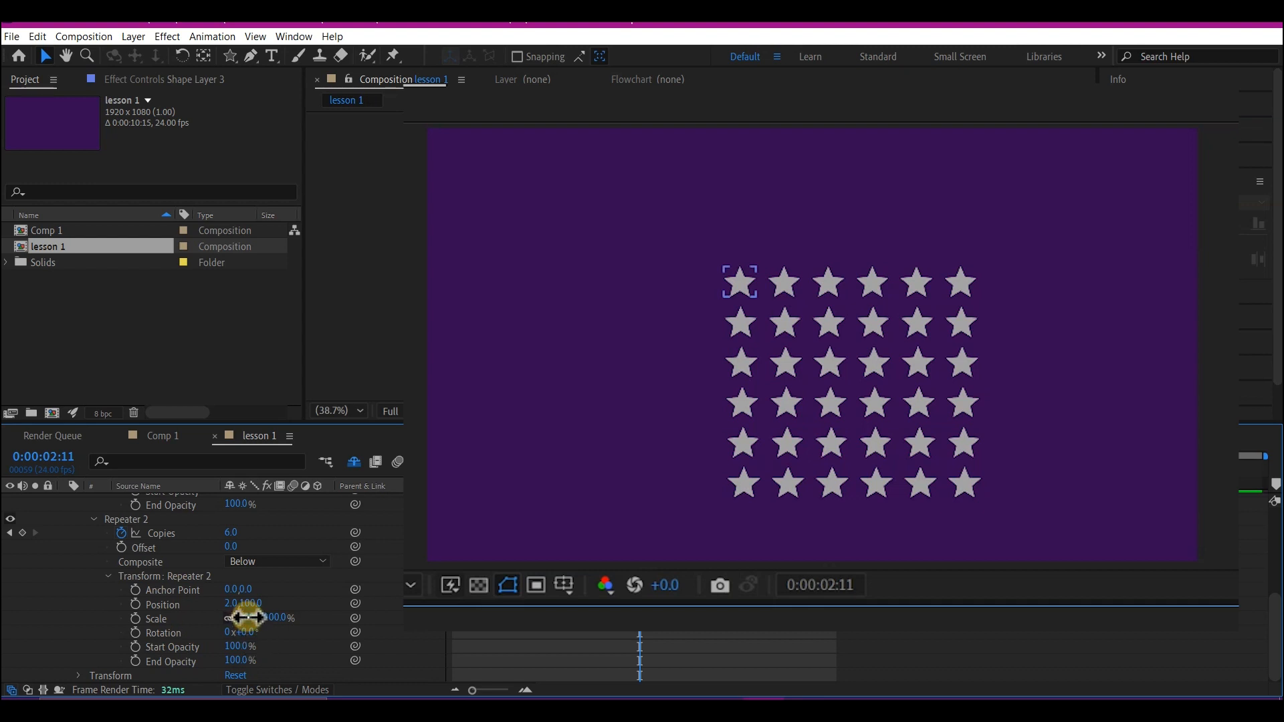
drag(246, 618, 270, 617)
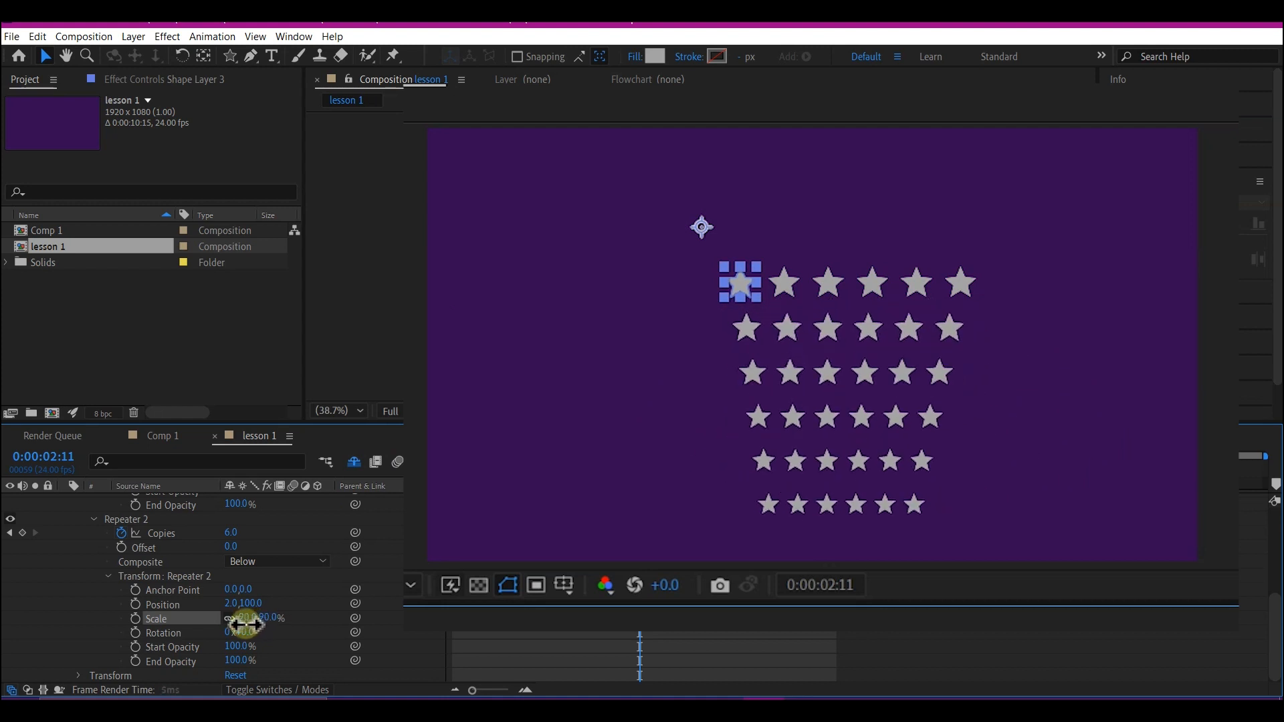
drag(257, 618, 244, 628)
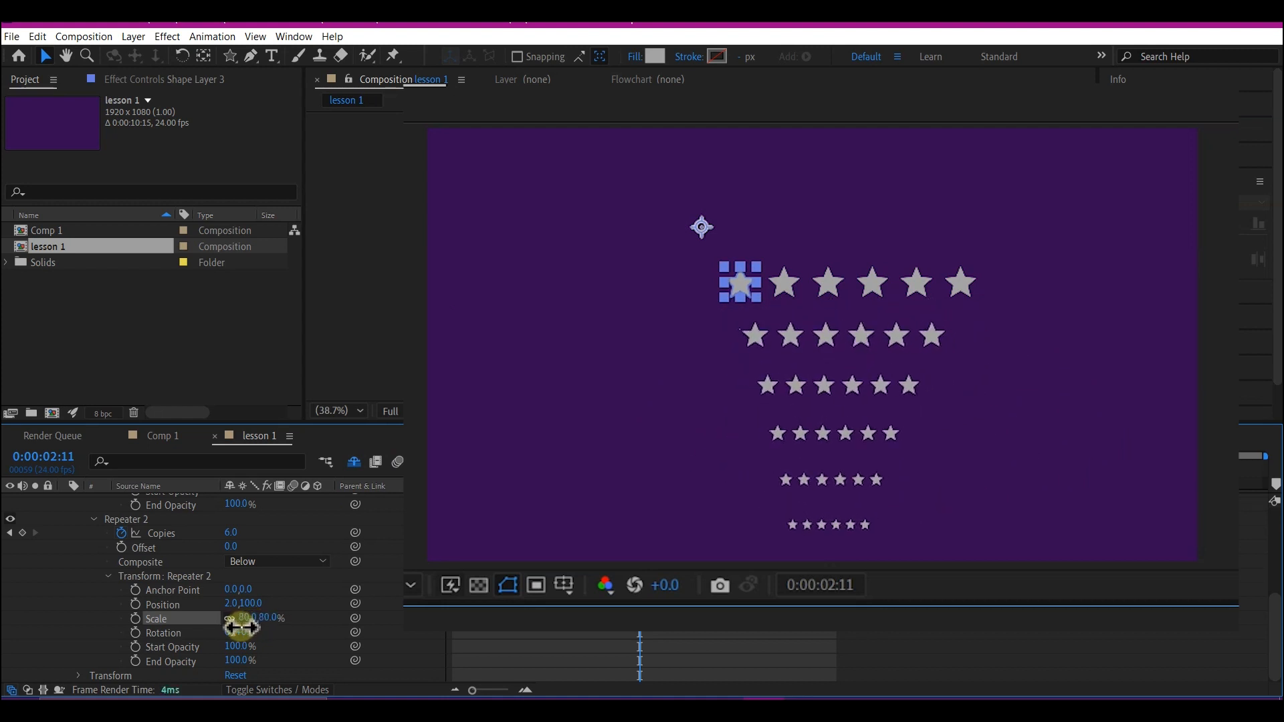
drag(242, 629, 278, 632)
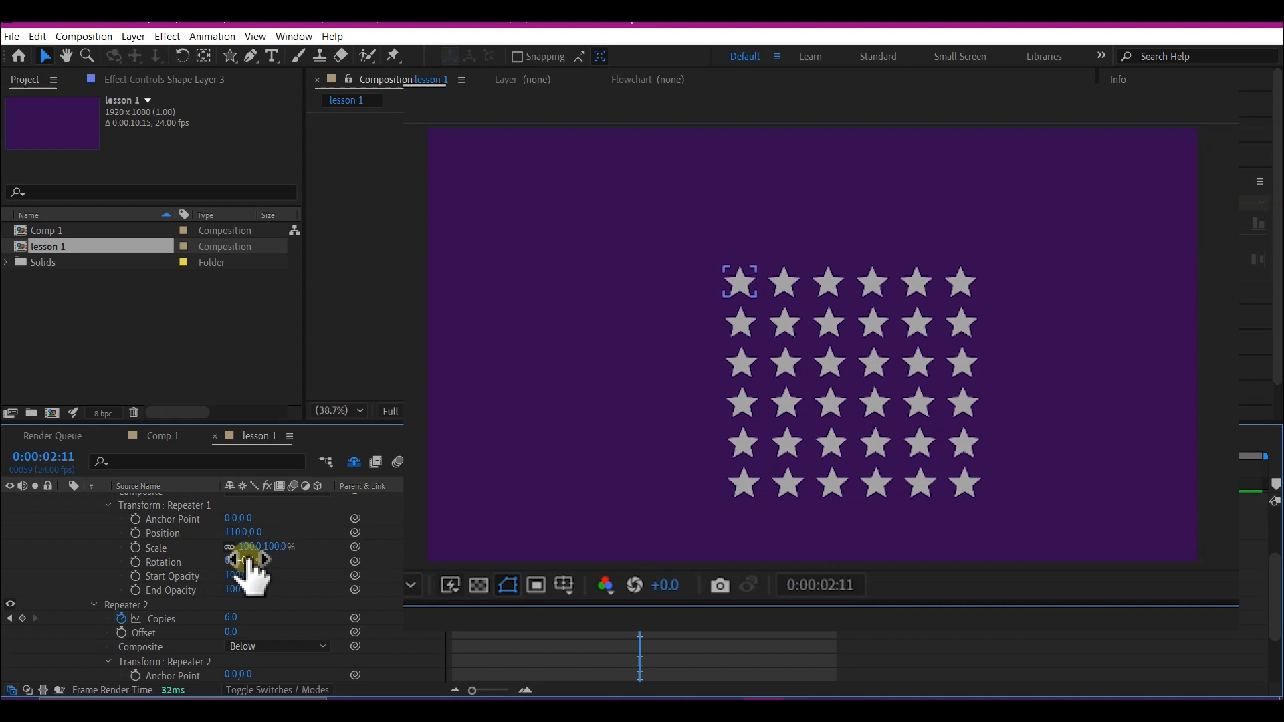
Rotate each successive column of stars so the columns splay apart
drag(250, 560, 271, 560)
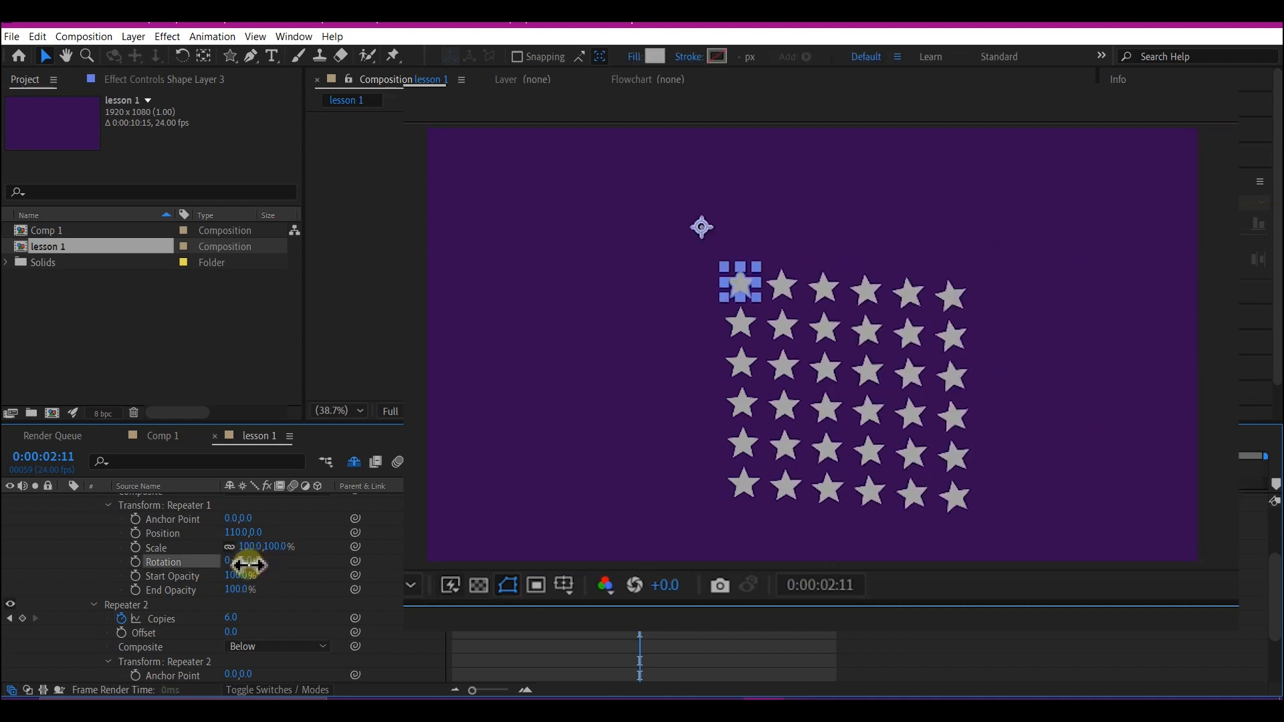
drag(238, 563, 254, 563)
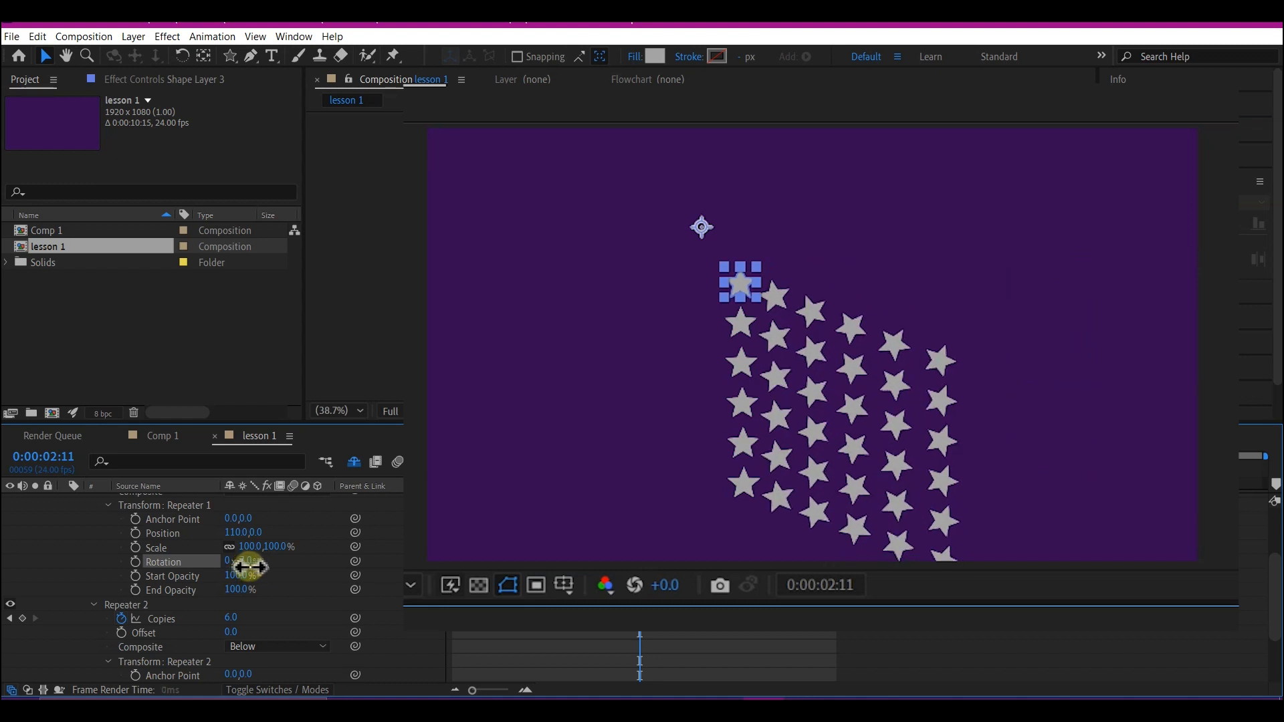
drag(242, 567, 266, 566)
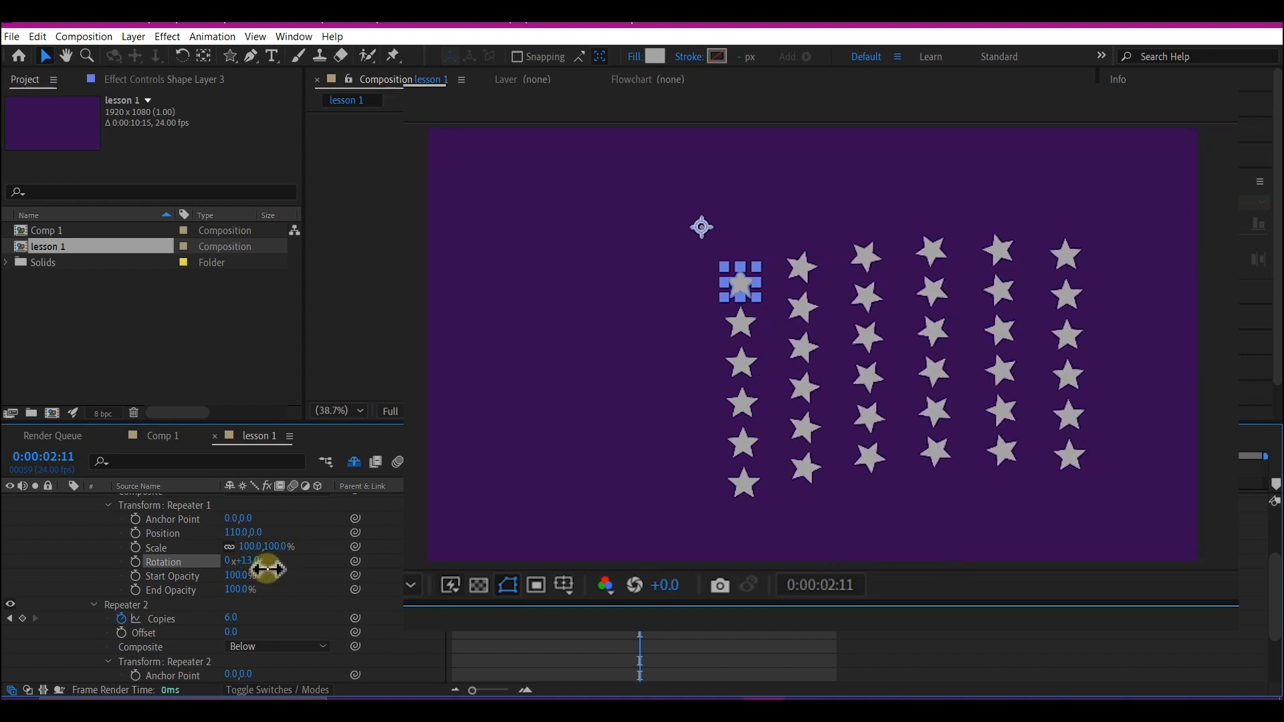
drag(266, 568, 254, 571)
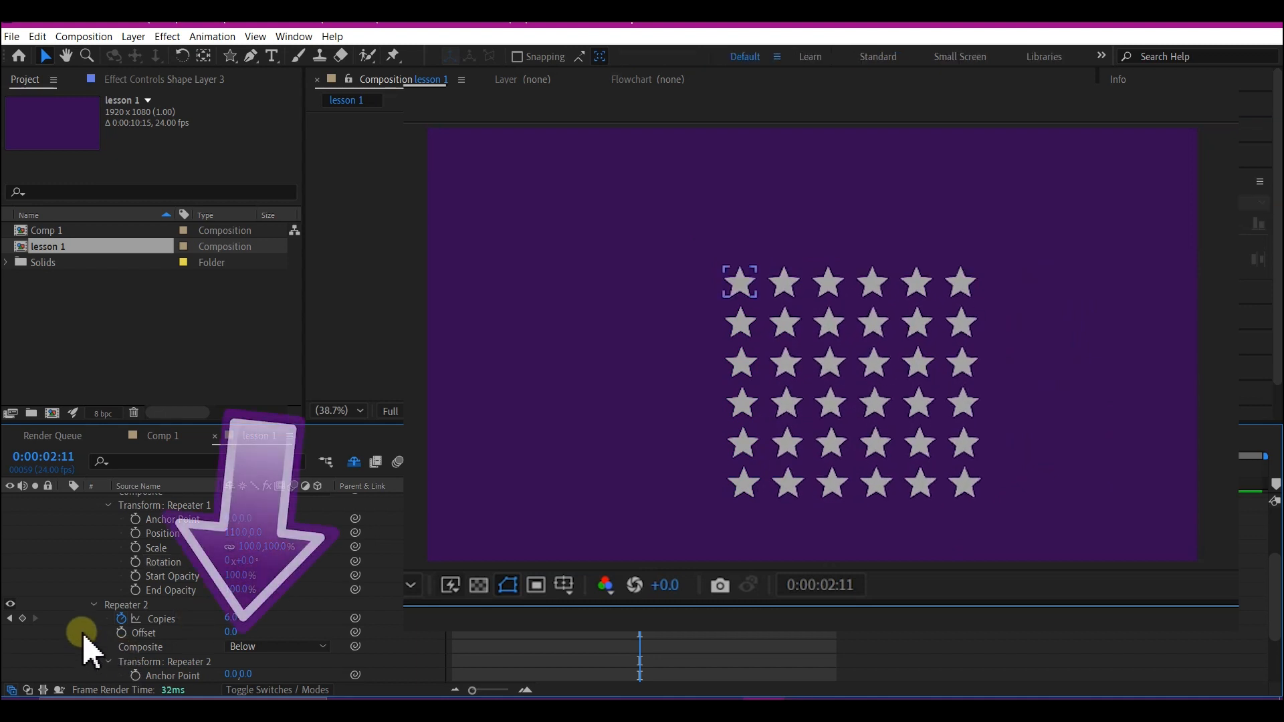
Give Repeater 2 a row Rotation of about -1° so the grid fans into a curve
scroll(down, 3)
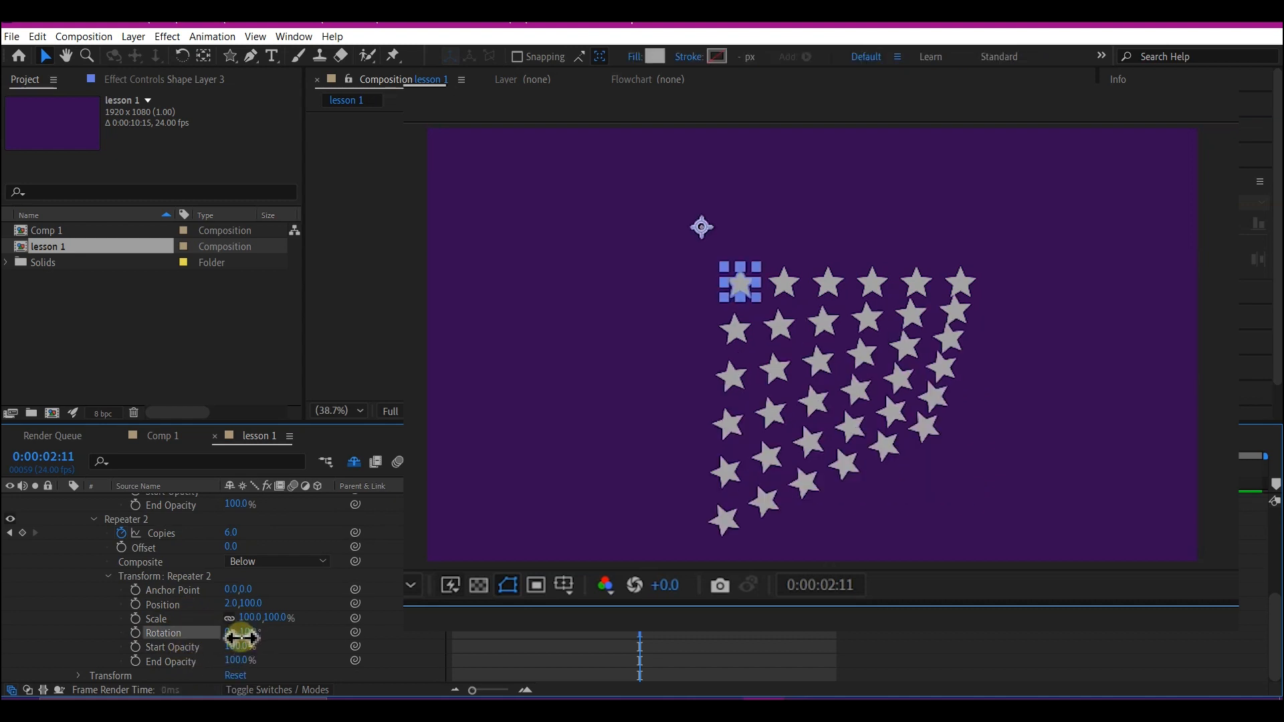
drag(242, 636, 258, 647)
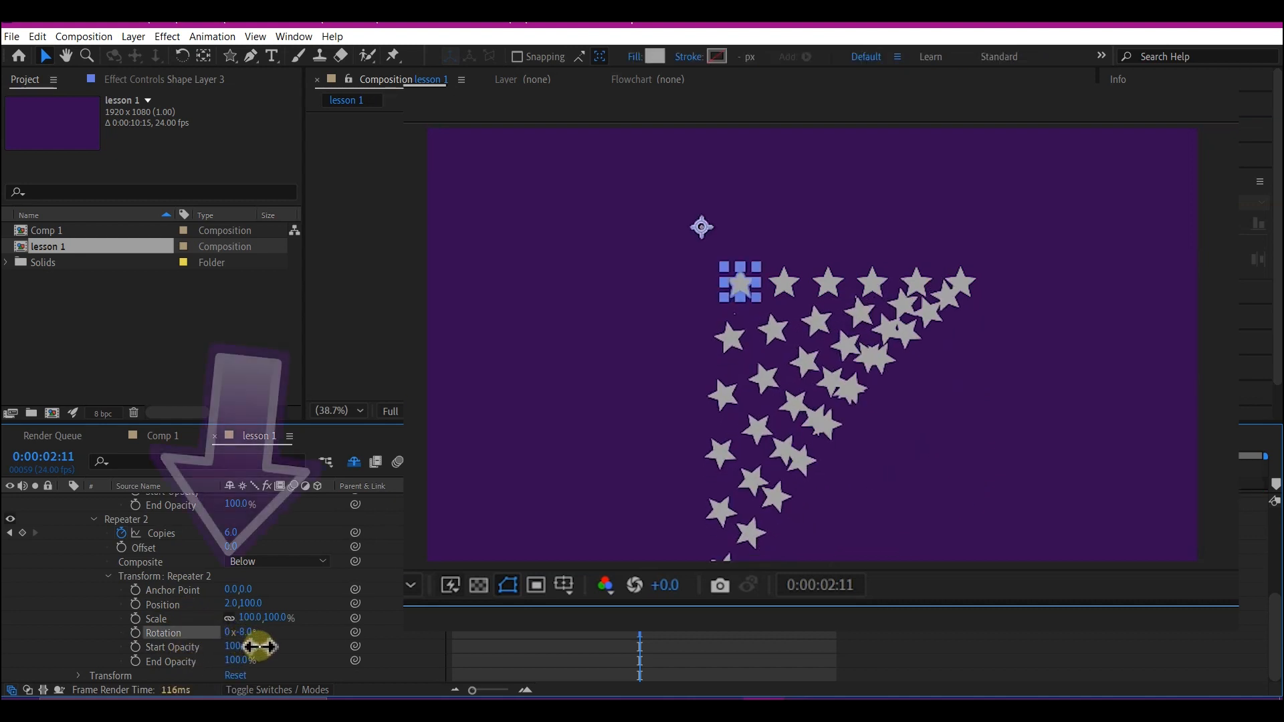
drag(246, 647, 282, 652)
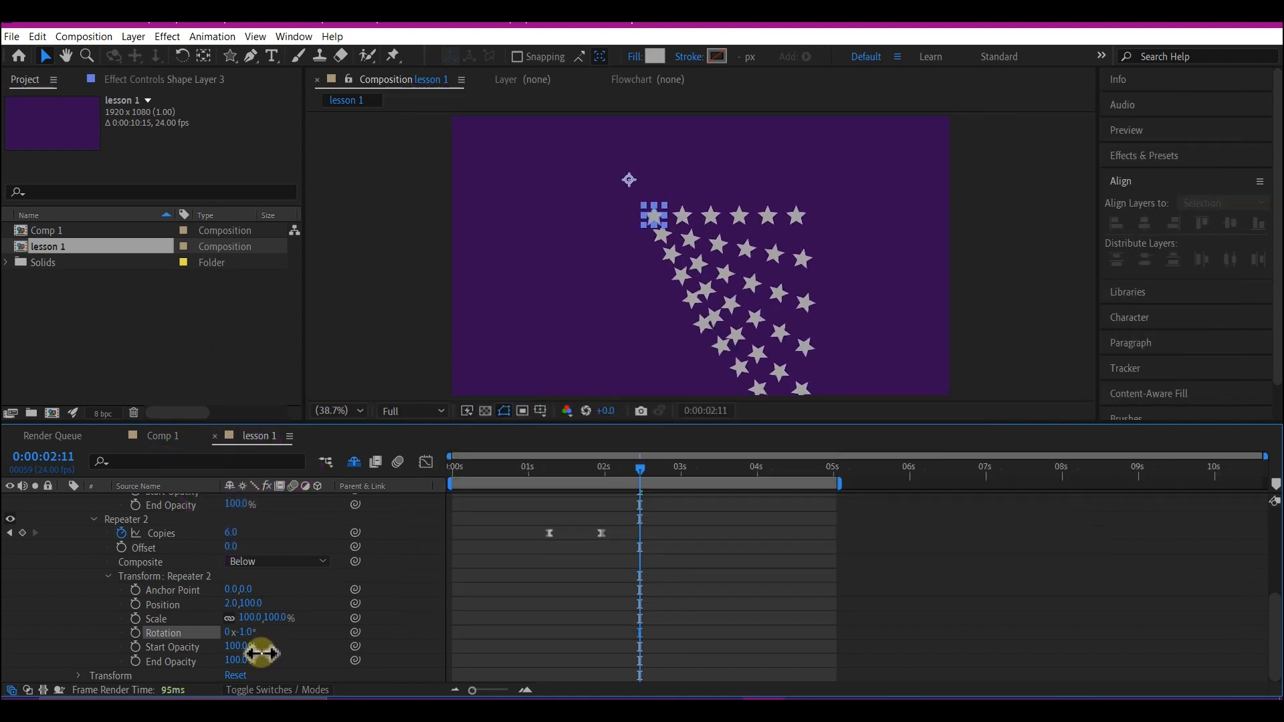
drag(246, 633, 262, 633)
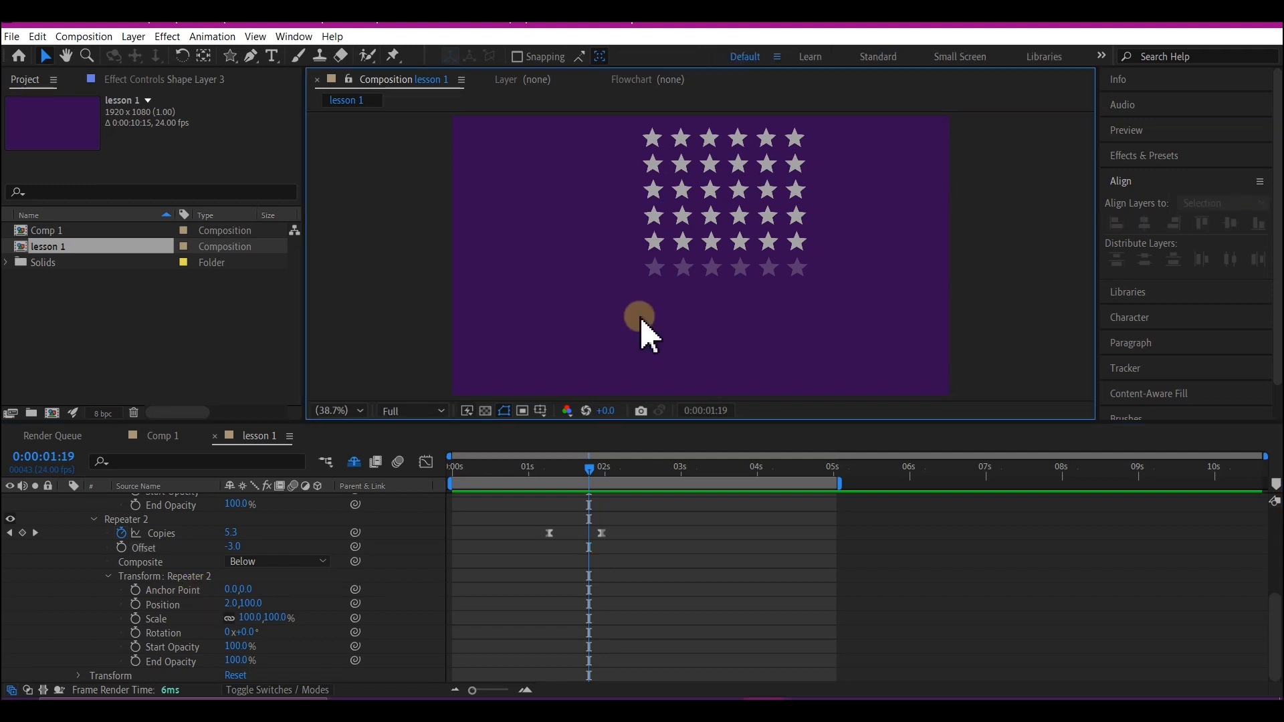
Return Repeater 2 Rotation to 0° and view the grid mid-animation at 0:00:01:19
drag(640, 315, 335, 254)
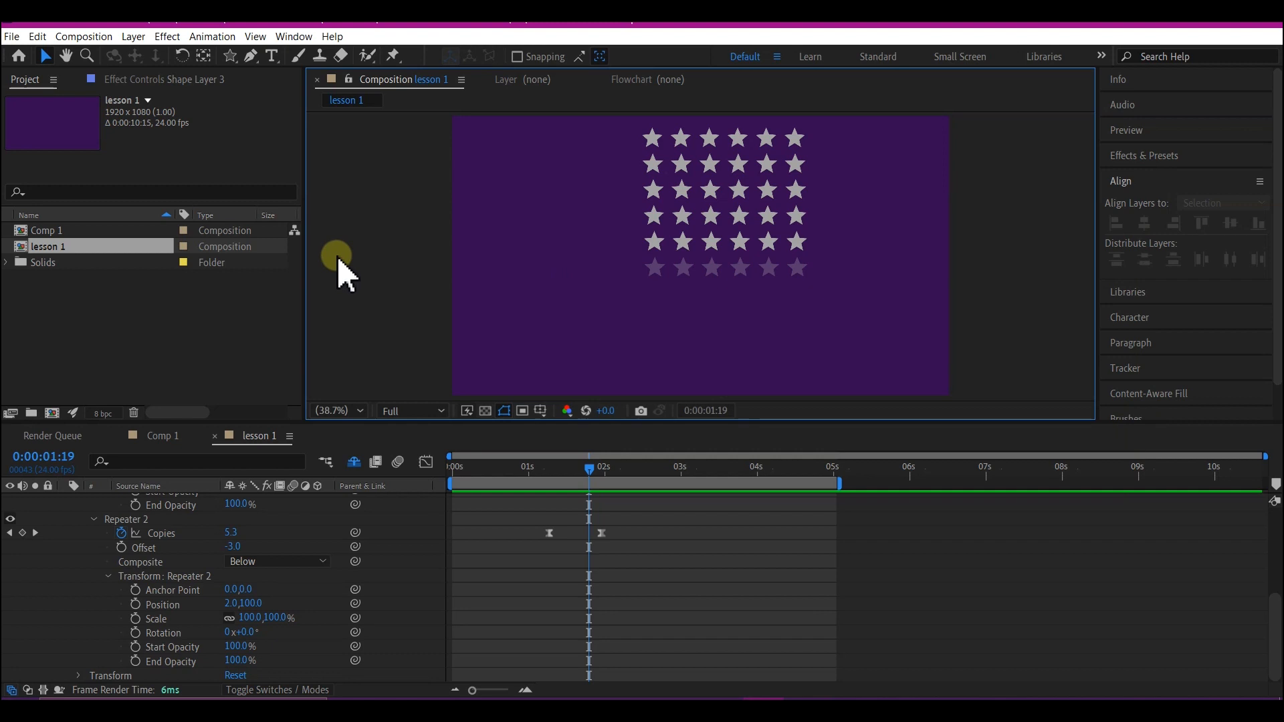